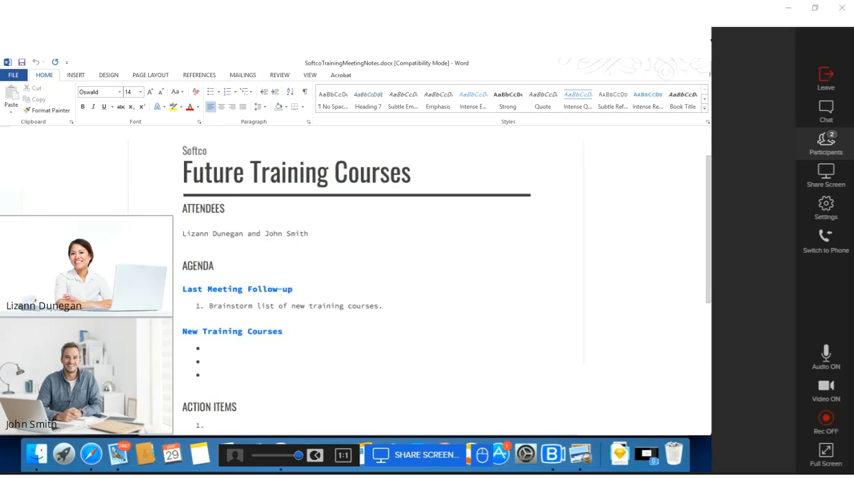
{"action": "mouse_move", "coordinate": [724, 144]}
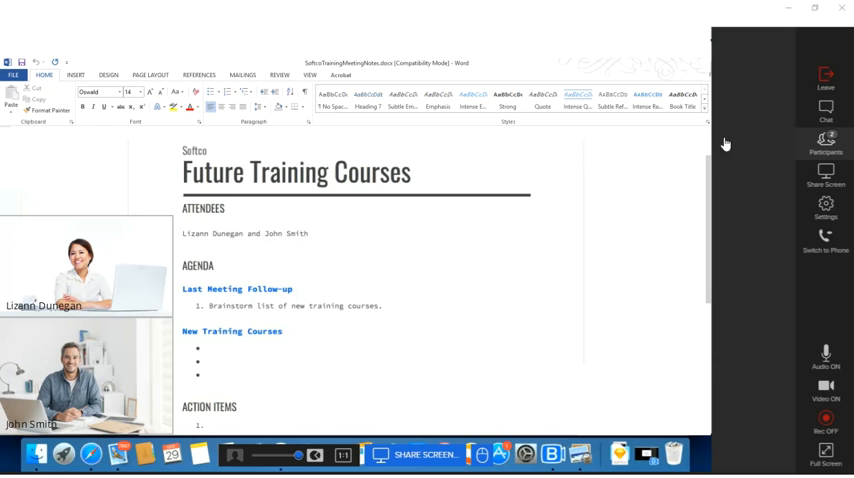
- Request control of John Smith's shared desktop from the Participants list's More options menu
{"action": "left_click", "coordinate": [824, 140]}
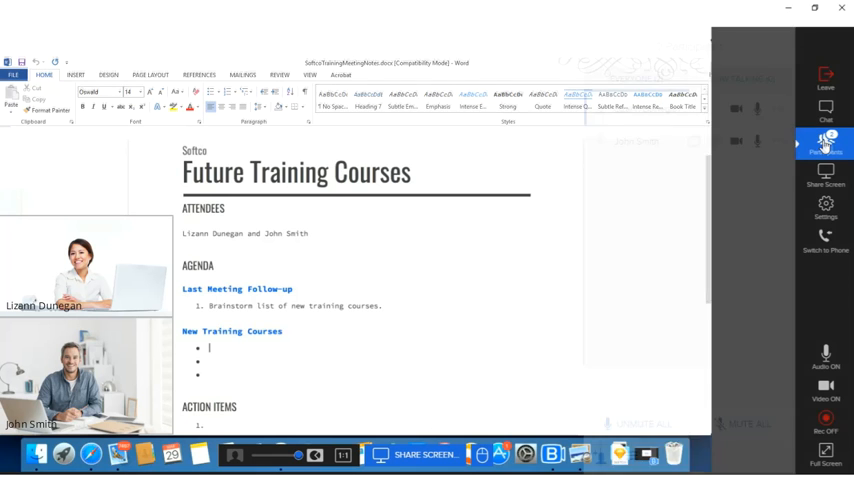
{"action": "left_click", "coordinate": [824, 140]}
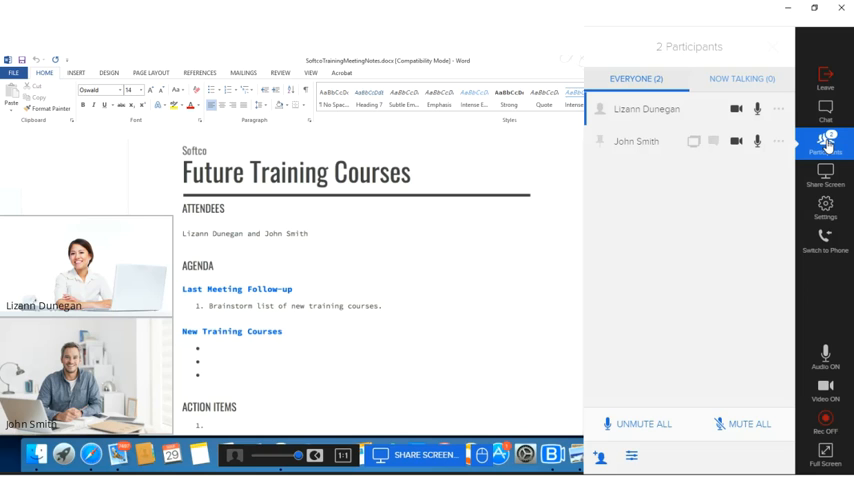
{"action": "mouse_move", "coordinate": [688, 148]}
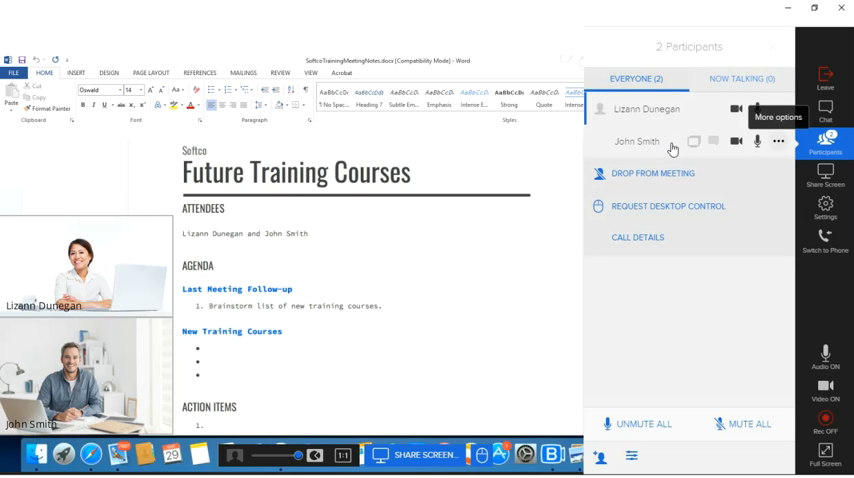
{"action": "mouse_move", "coordinate": [726, 216]}
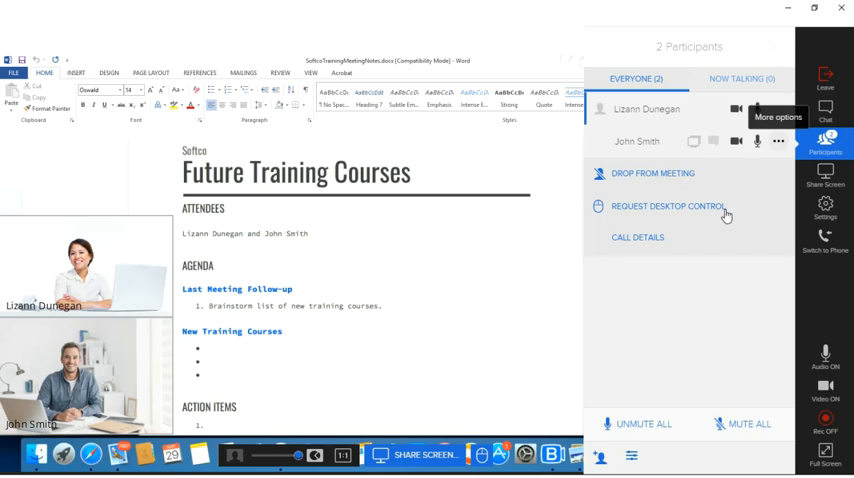
{"action": "left_click", "coordinate": [668, 206]}
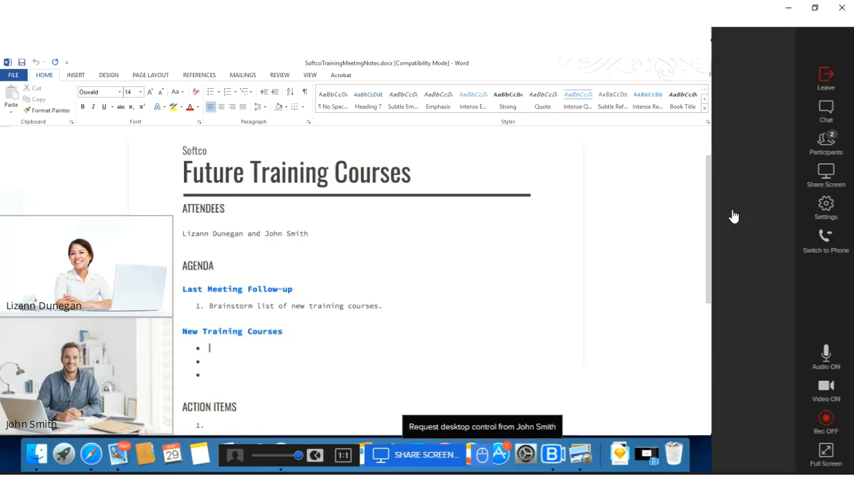
{"action": "mouse_move", "coordinate": [728, 312]}
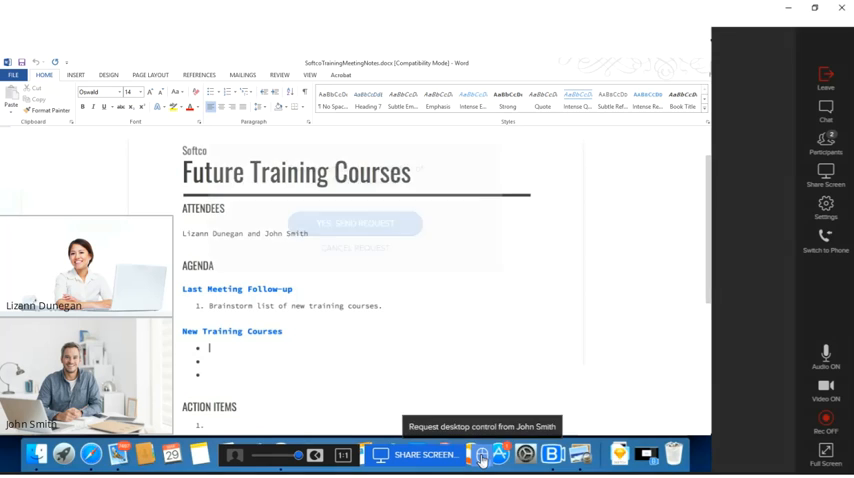
- Confirm with Yes, Send Request so the control request reaches John Smith
{"action": "left_click", "coordinate": [480, 454]}
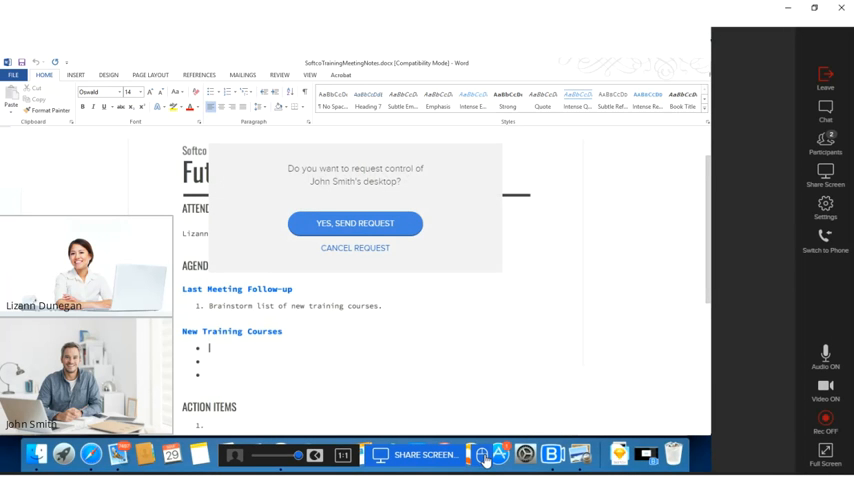
{"action": "mouse_move", "coordinate": [478, 360]}
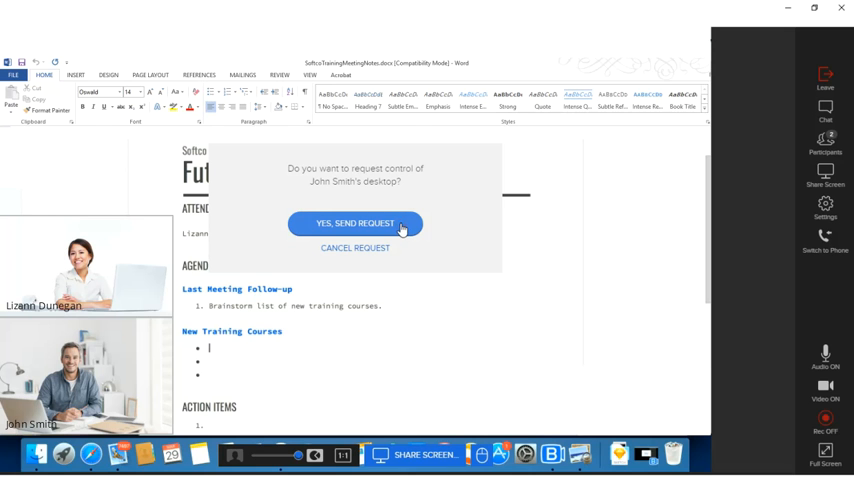
{"action": "left_click", "coordinate": [356, 224]}
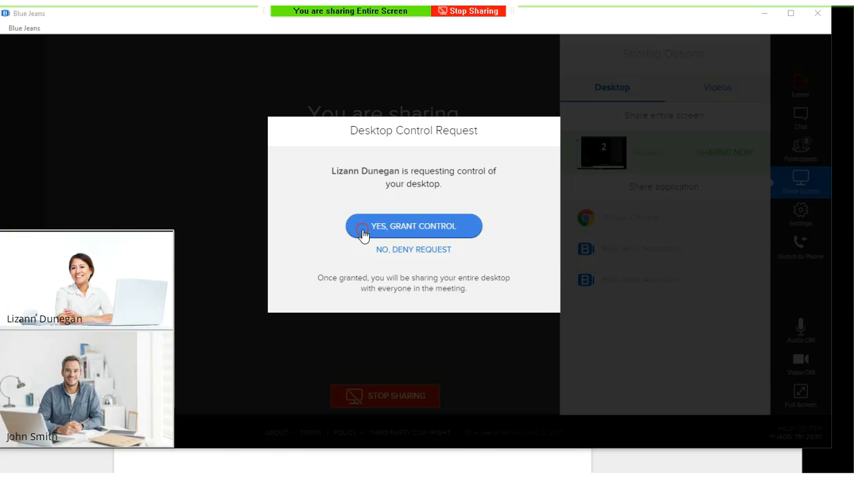
- Grant desktop control from John Smith's Desktop Control Request dialog
{"action": "left_click", "coordinate": [412, 224]}
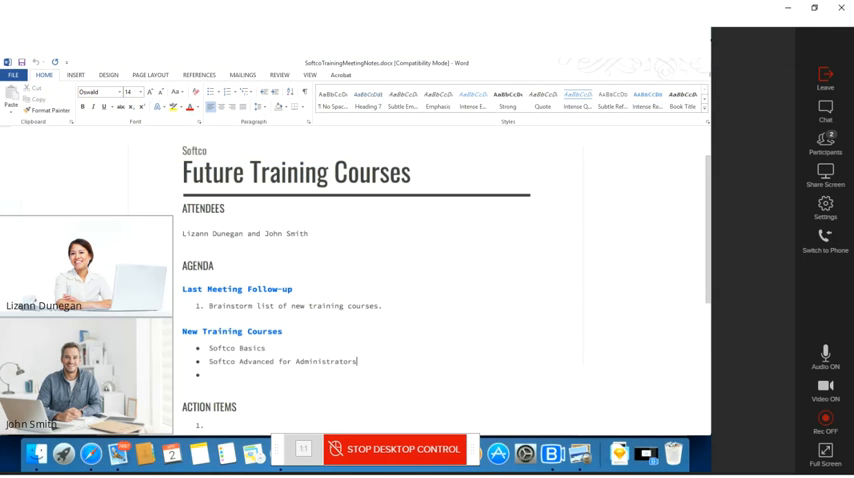
- Add 'Softco Troubleshooting' as the third bullet under New Training Courses
{"action": "type", "text": "Softco Troubleshooting"}
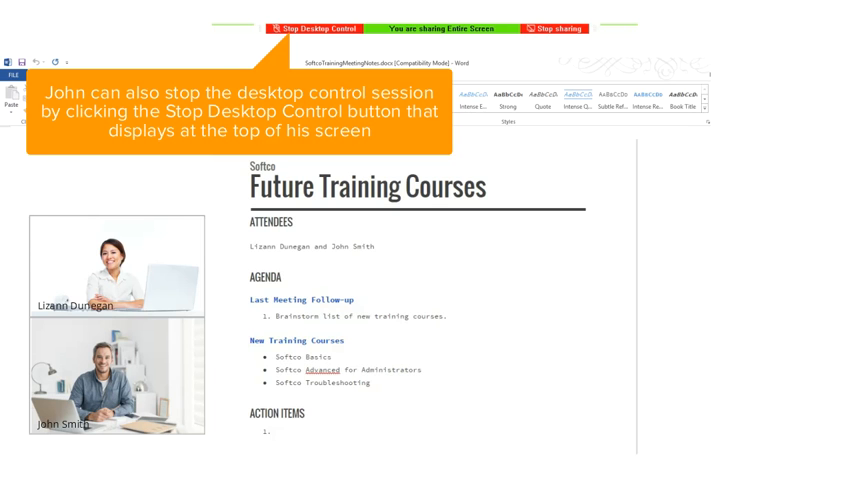
- Enter 'Create Schedule and Assign Developers' as the first numbered Action Item
{"action": "left_click", "coordinate": [316, 28]}
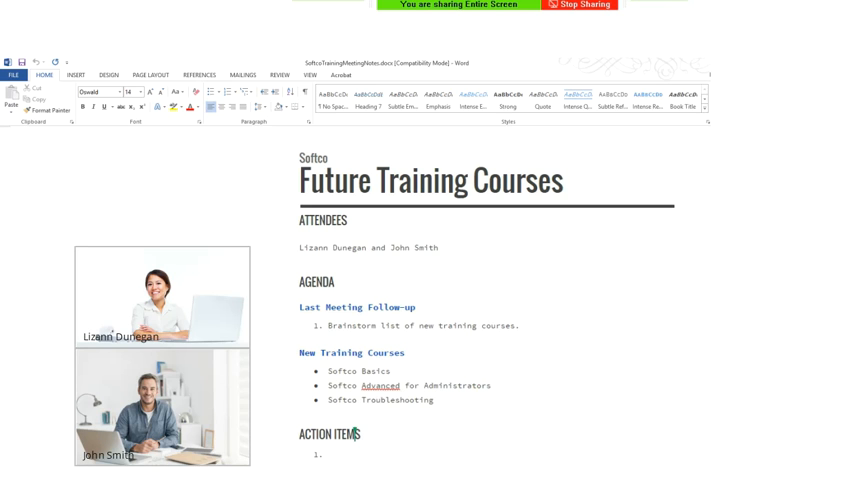
{"action": "type", "text": "Create Schedule and Assign Developers"}
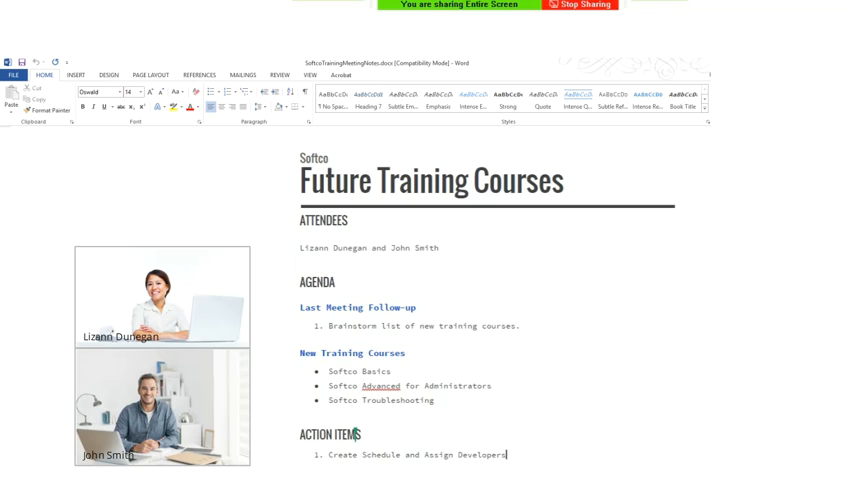